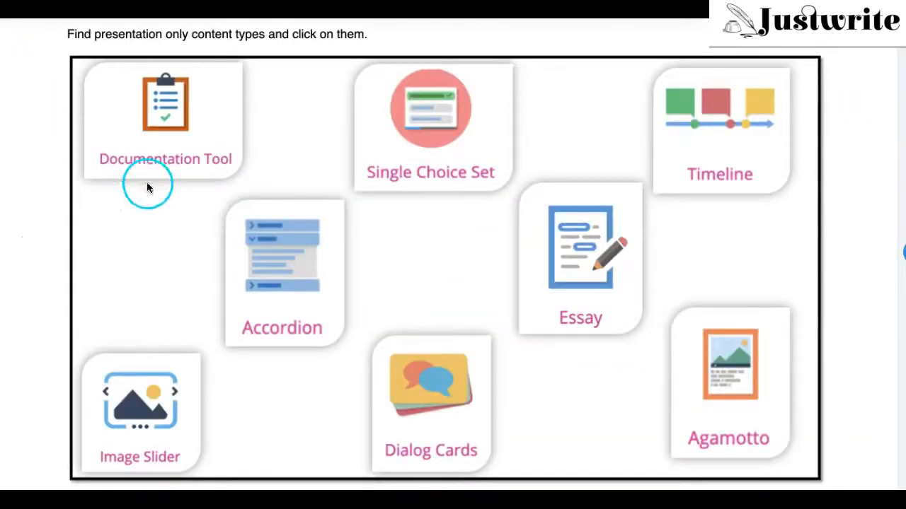
mouse_move(252, 161)
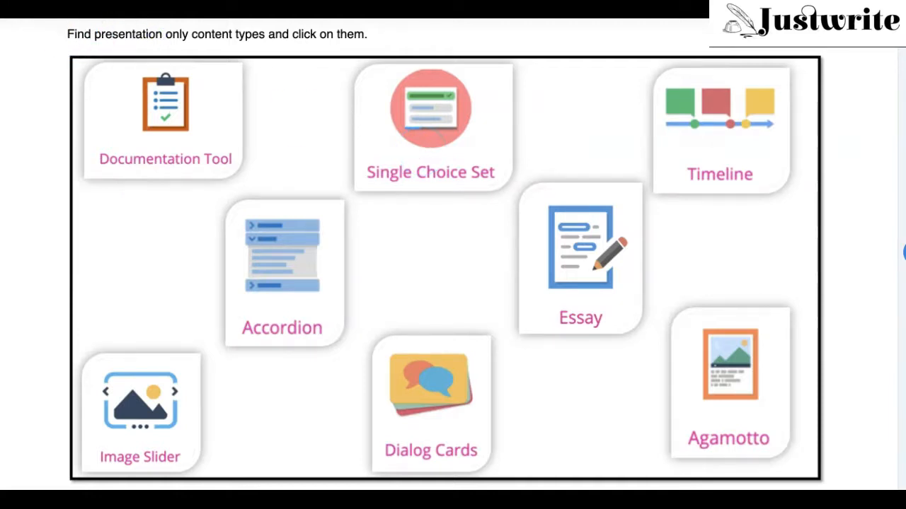
Try selecting a presentation-only type, Documentation Tool and Essay as hotspots in the preview.
left_click(159, 37)
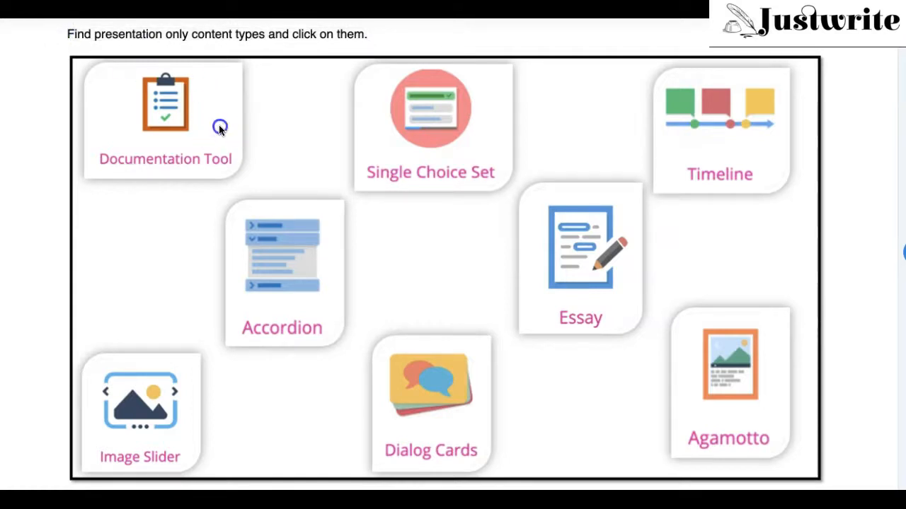
left_click(430, 379)
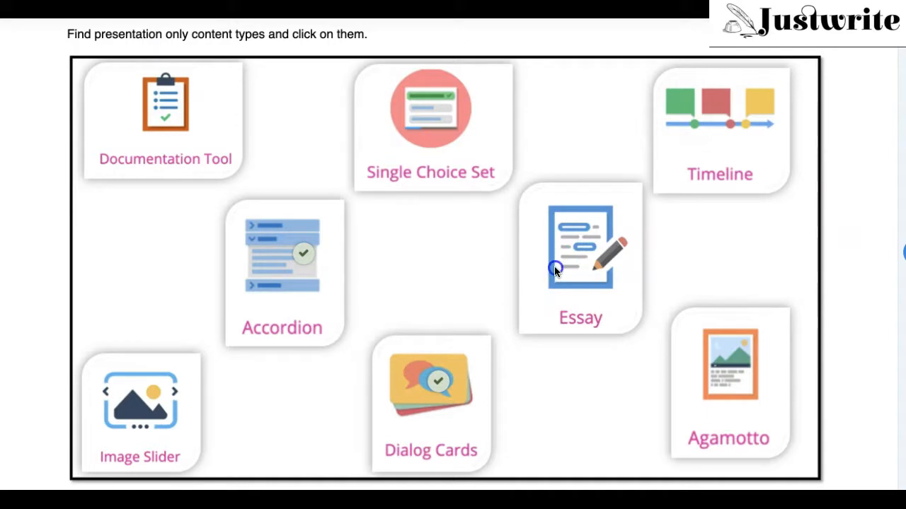
left_click(555, 269)
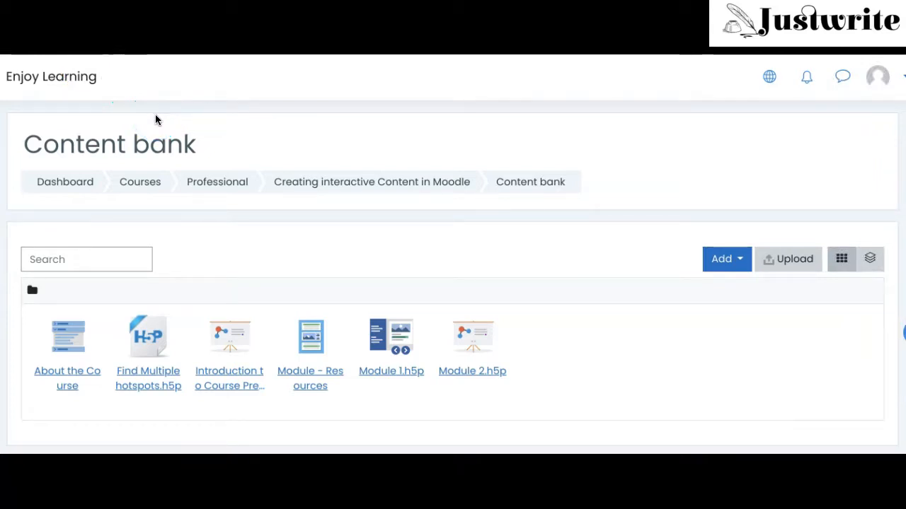
Add a new Find Multiple Hotspots content item from the content bank's Add list.
left_click(529, 181)
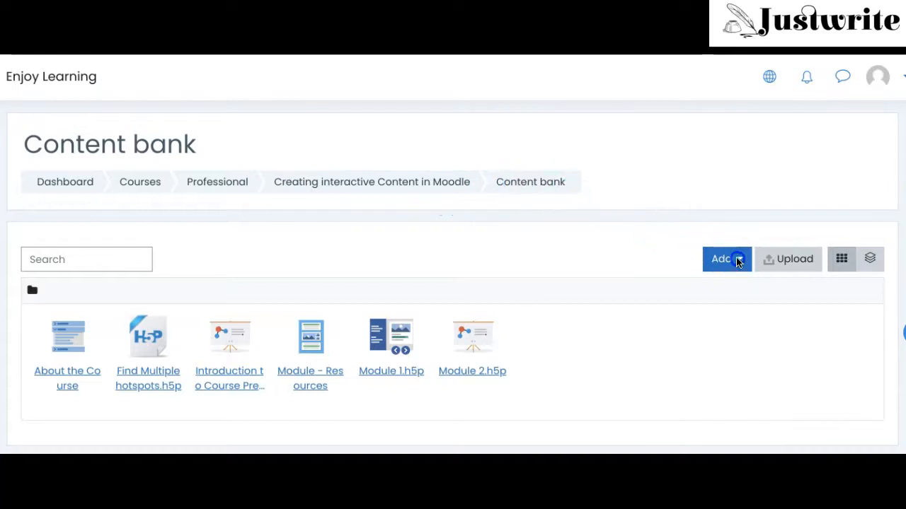
left_click(726, 257)
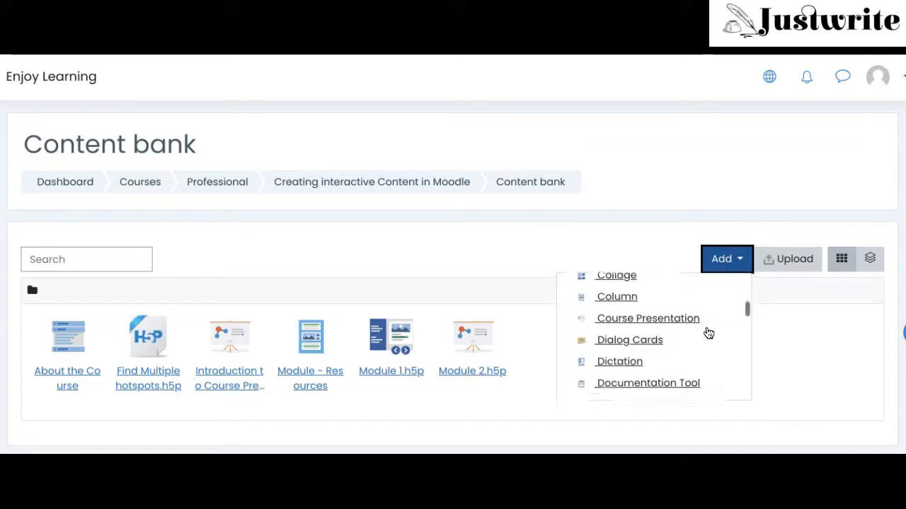
scroll("down", 3)
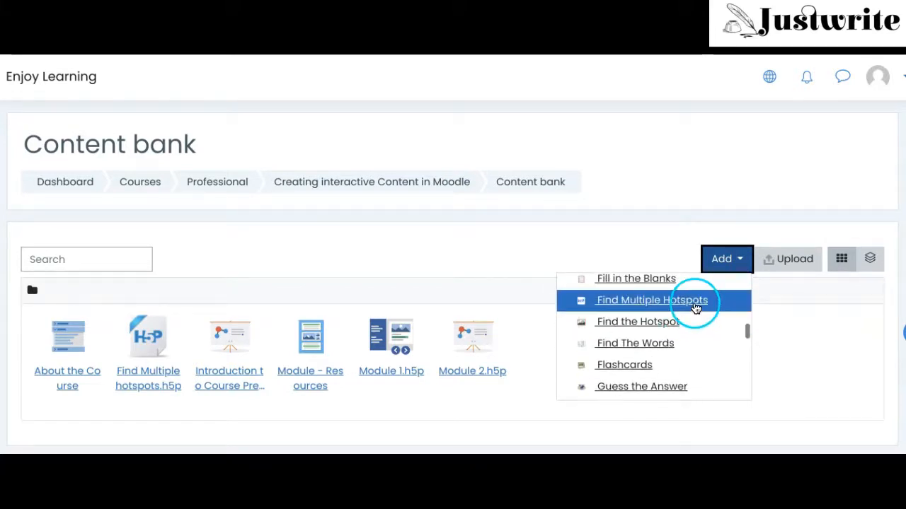
left_click(651, 300)
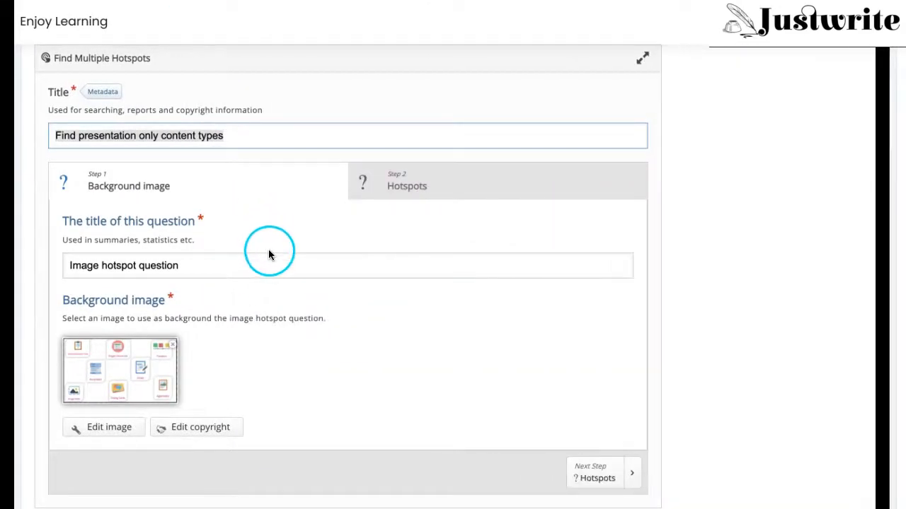
Review the title fields and choose to replace the question's background image.
scroll("down", 3)
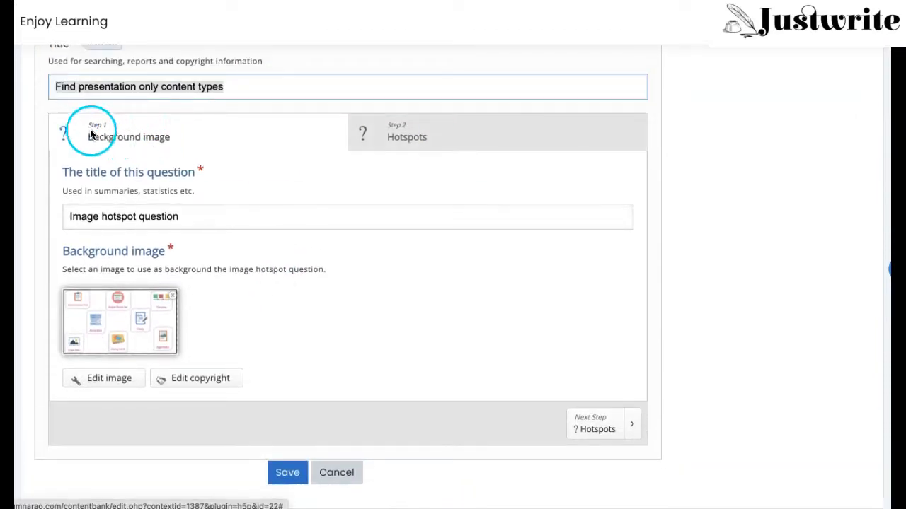
mouse_move(167, 113)
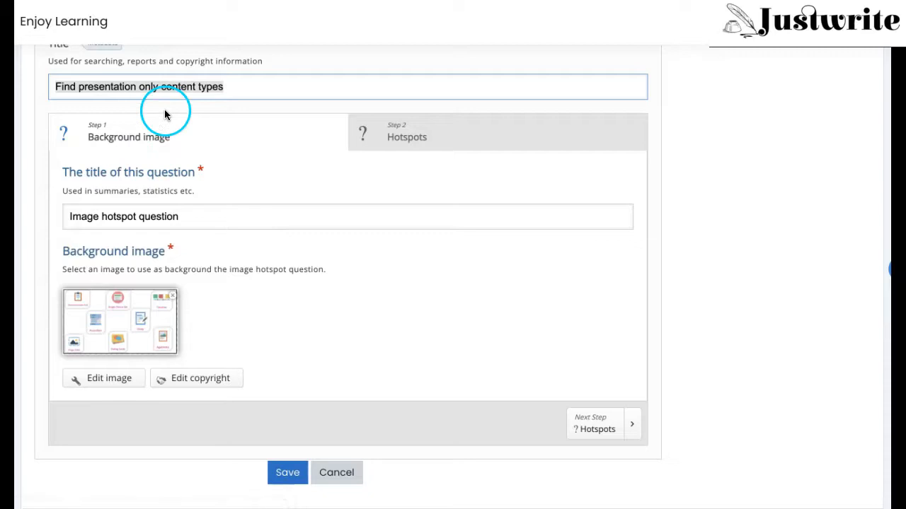
mouse_move(167, 260)
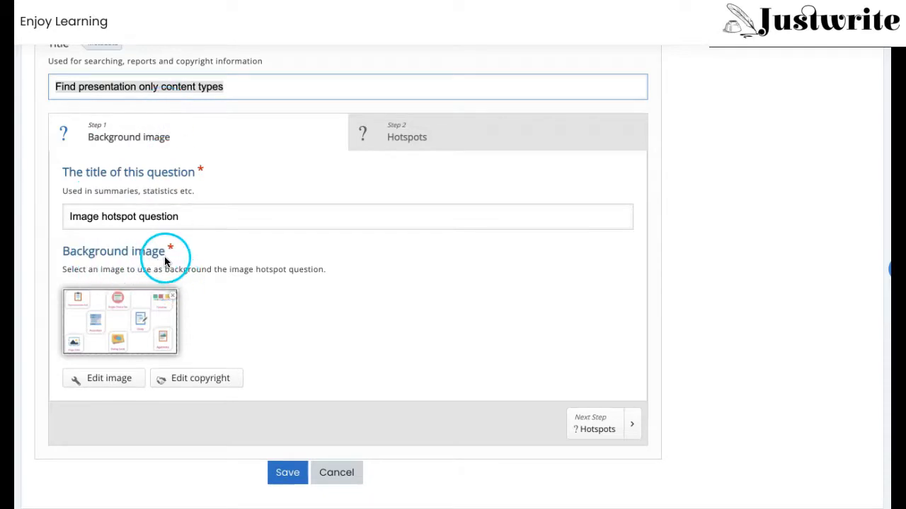
left_click(119, 323)
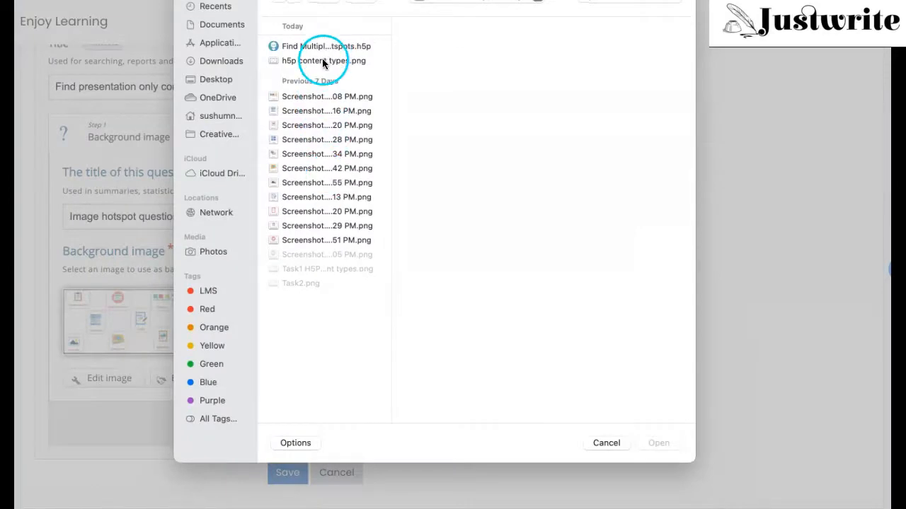
Upload Task2.png as the background image.
left_click(300, 283)
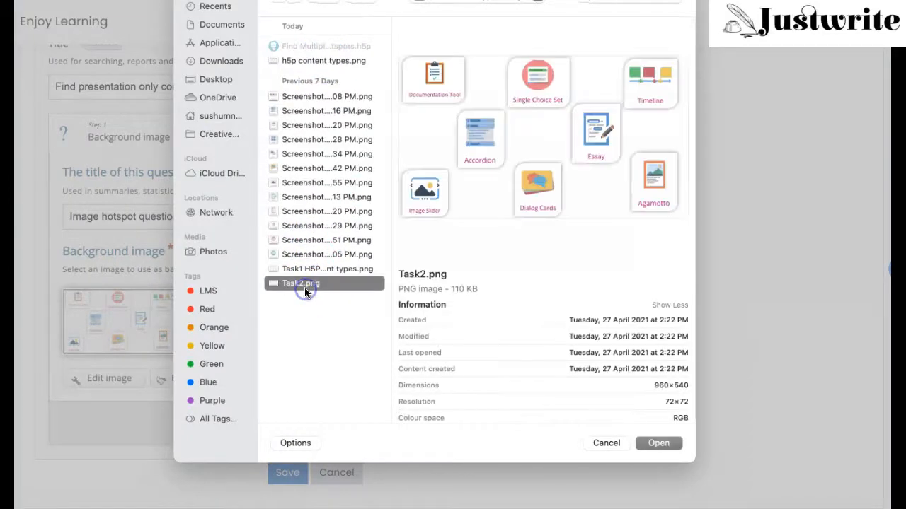
left_click(658, 443)
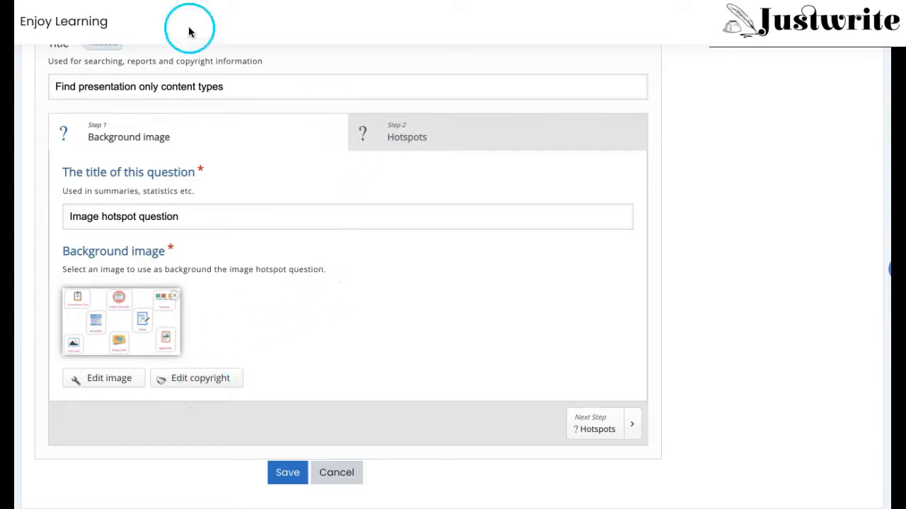
mouse_move(484, 141)
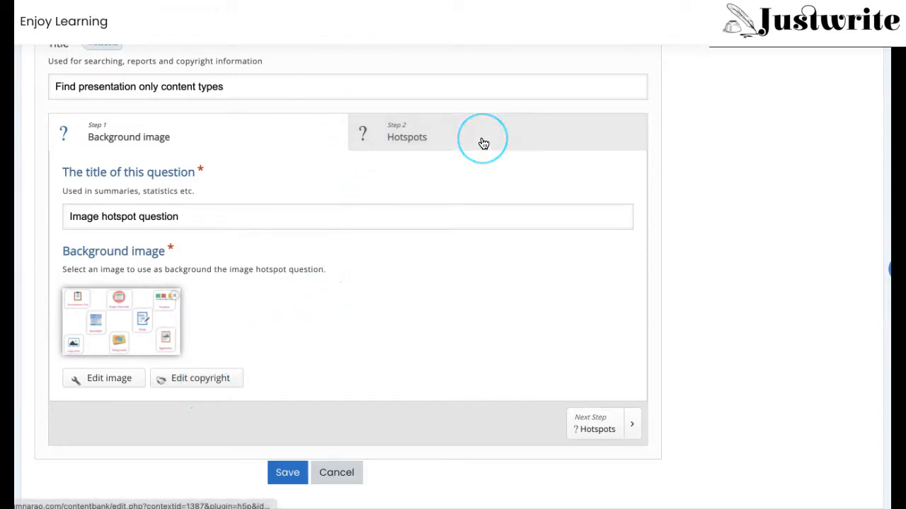
Move to Step 2 Hotspots and bring the hotspot canvas into view.
left_click(407, 135)
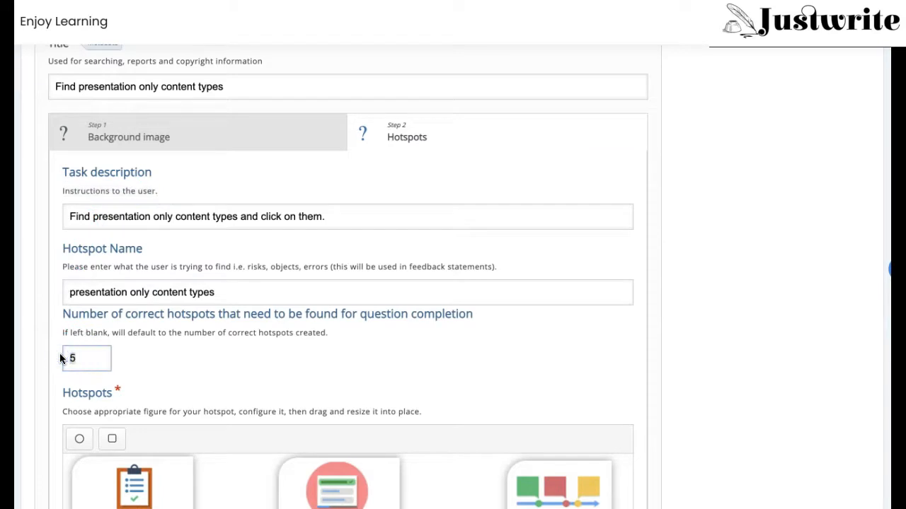
scroll("down", 3)
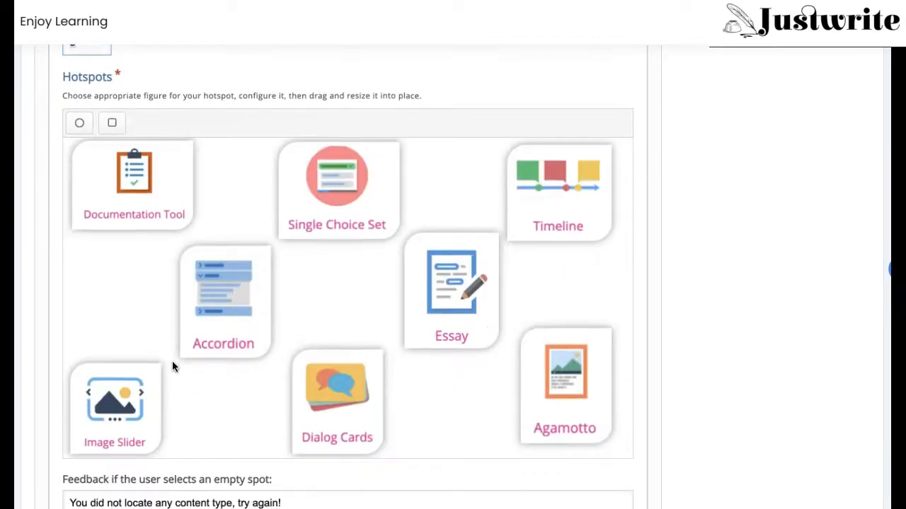
scroll("down", 3)
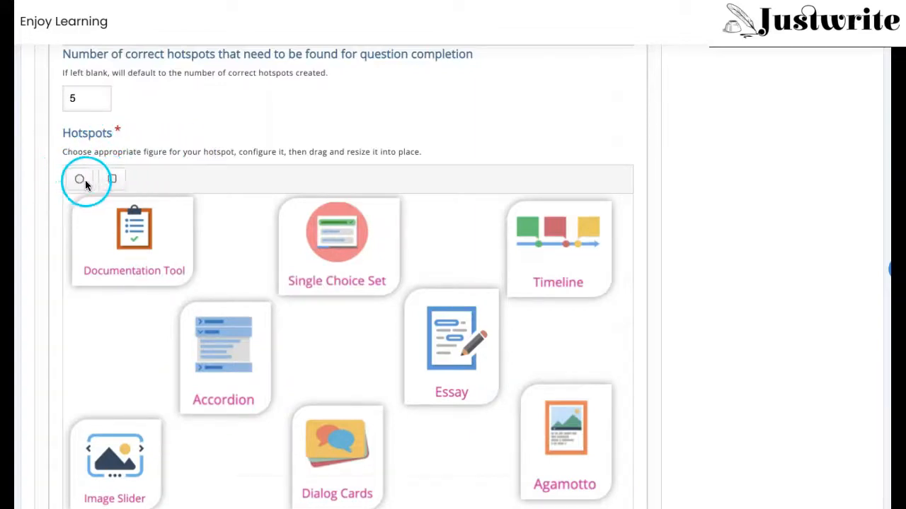
Place a circular hotspot left unmarked as correct with feedback 'Incorrect!! This is a form wizard'.
left_click(80, 179)
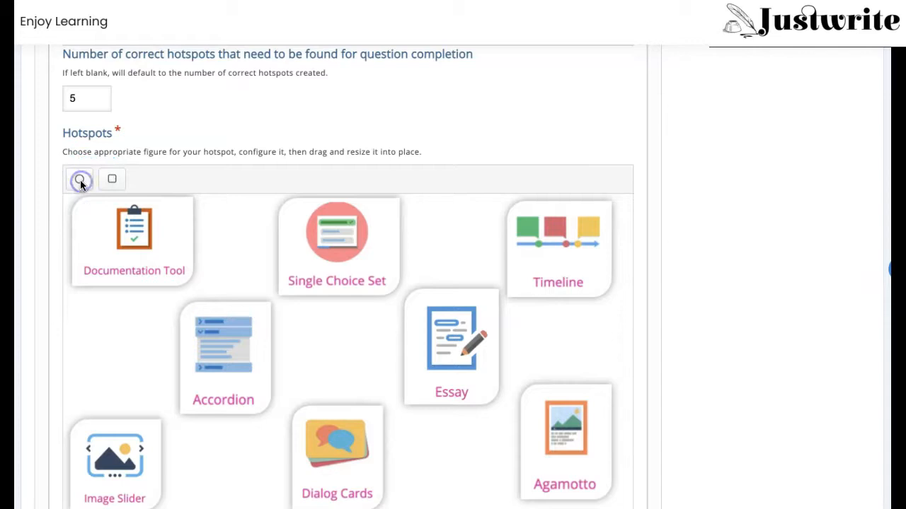
left_click(79, 178)
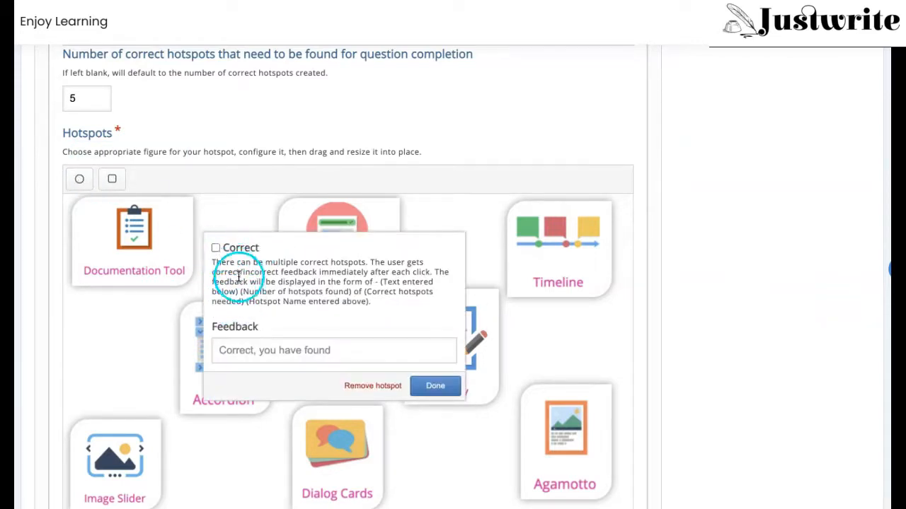
left_click(215, 248)
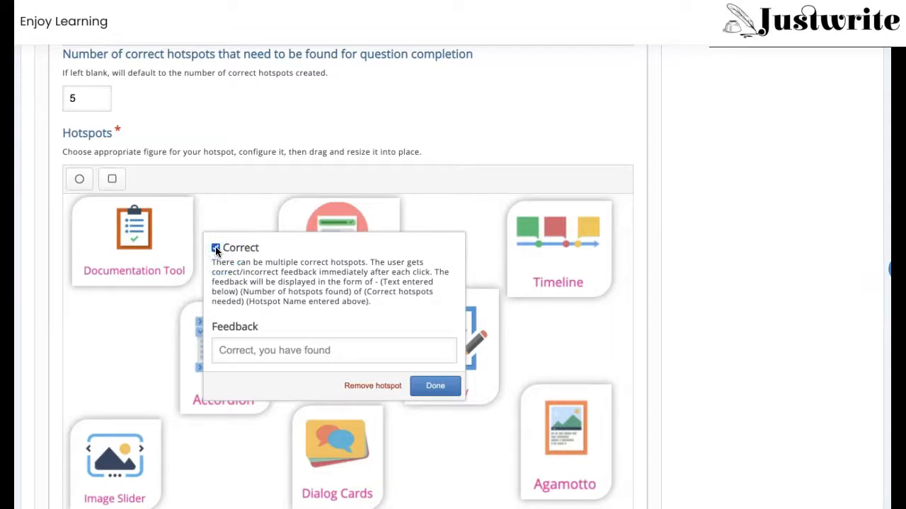
left_click(215, 247)
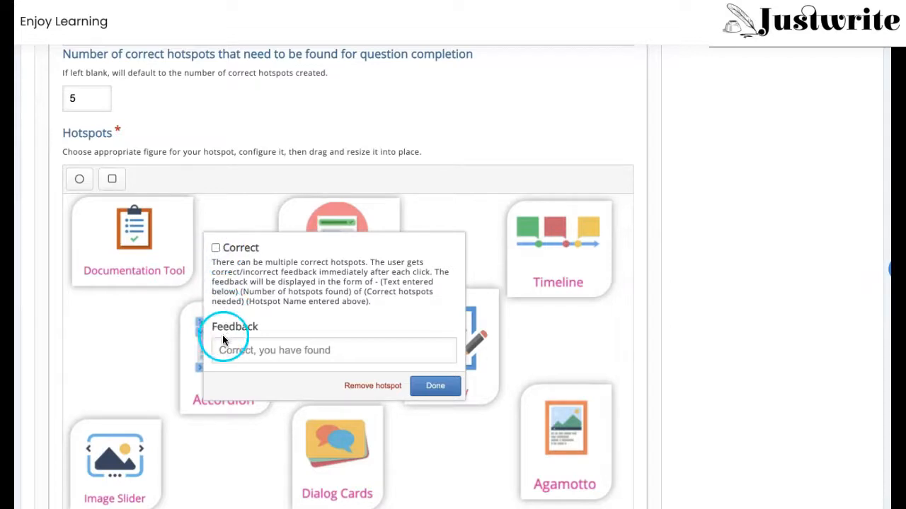
left_click(334, 351)
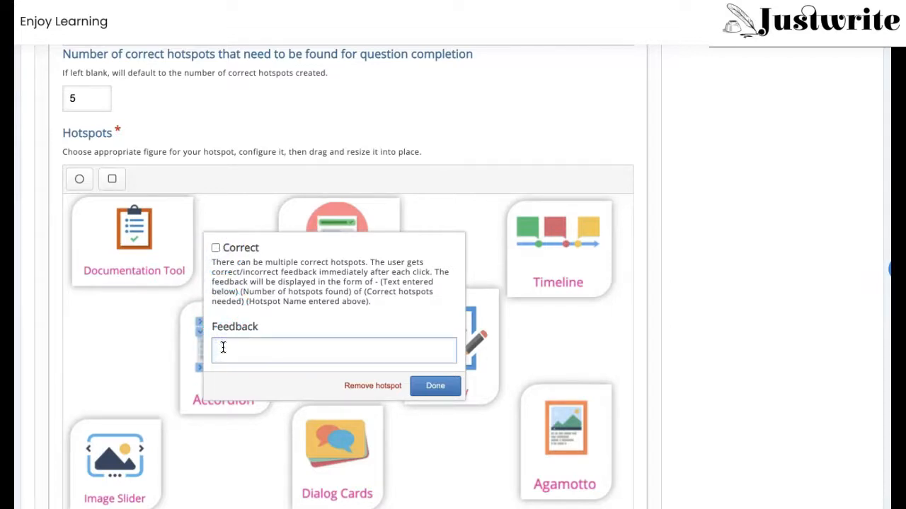
type("Iacorrect!!")
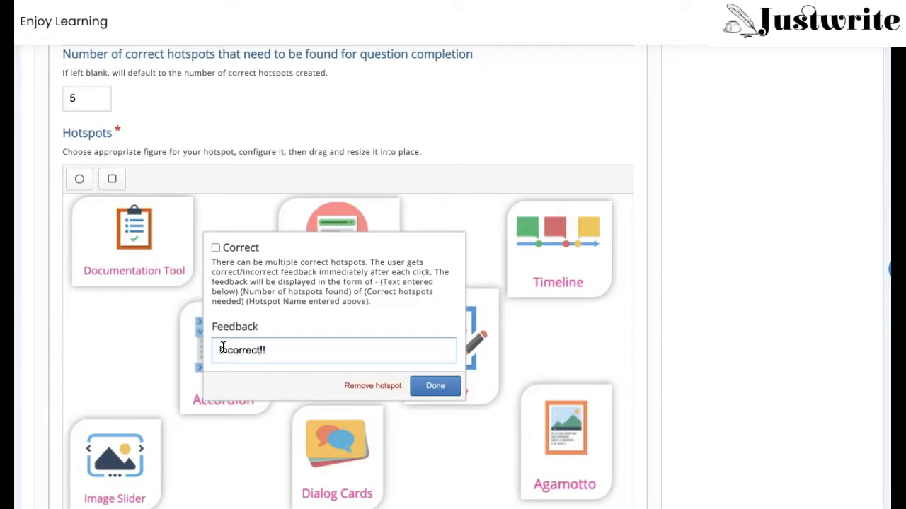
type("This is")
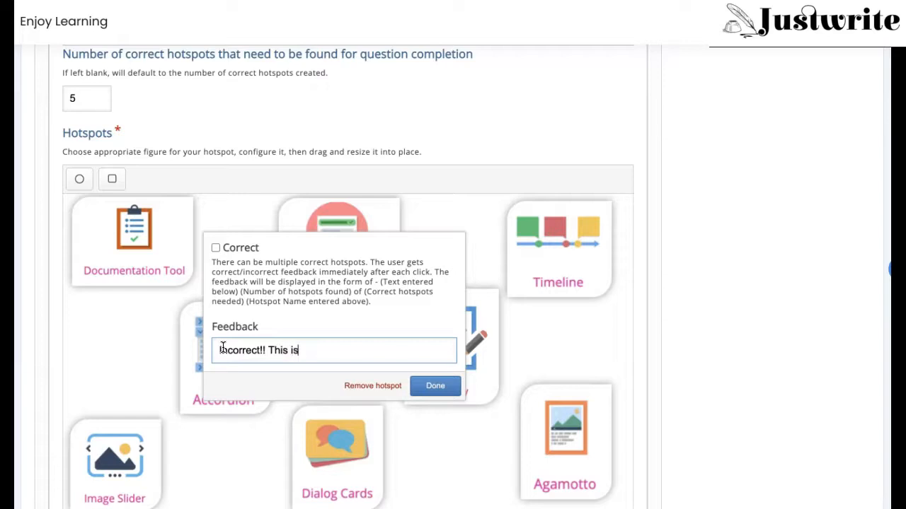
type("a form wizard")
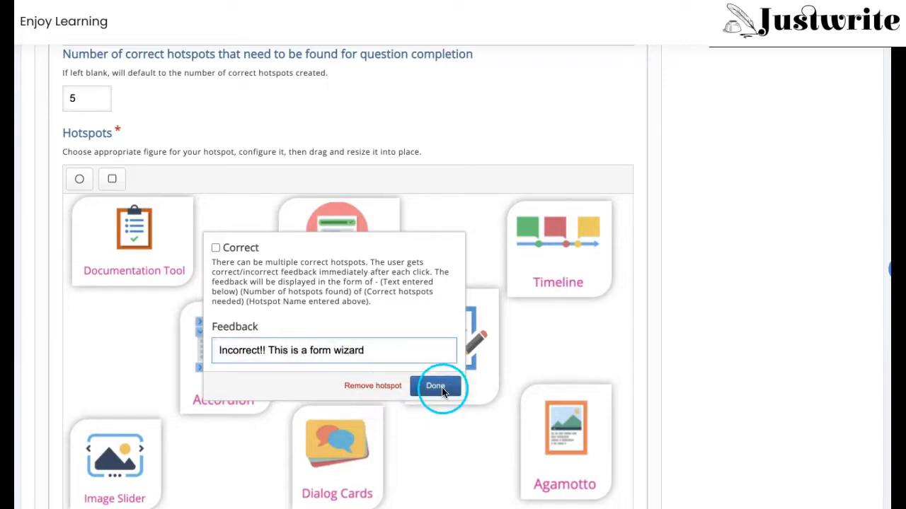
left_click(436, 385)
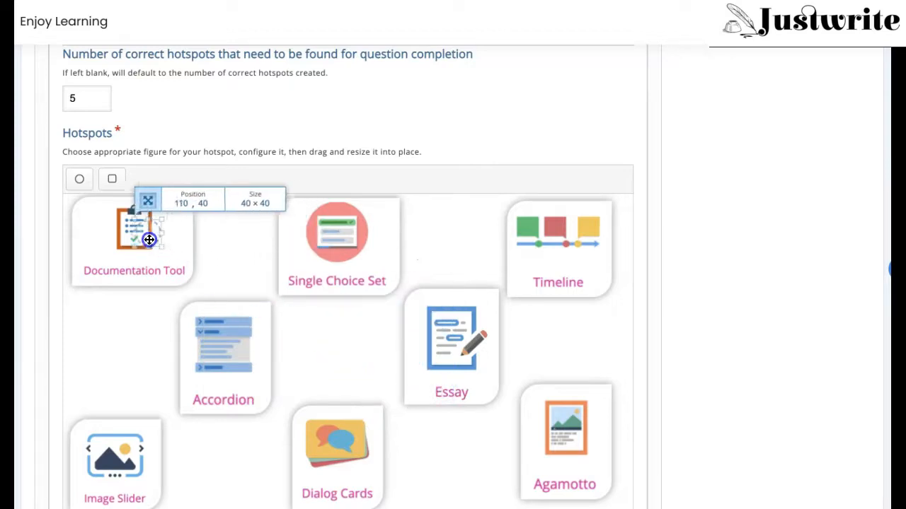
Move and resize the hotspot to cover the Documentation Tool icon.
left_click_drag(150, 239, 175, 262)
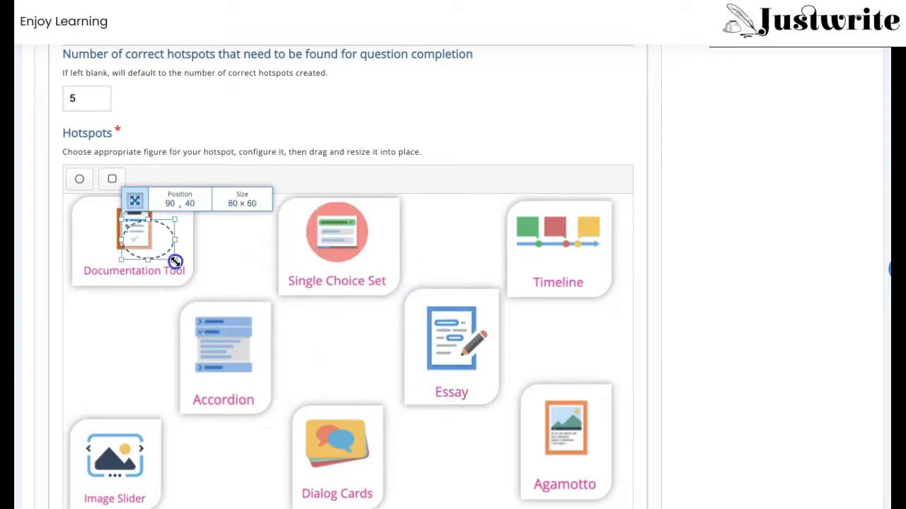
left_click_drag(175, 262, 106, 215)
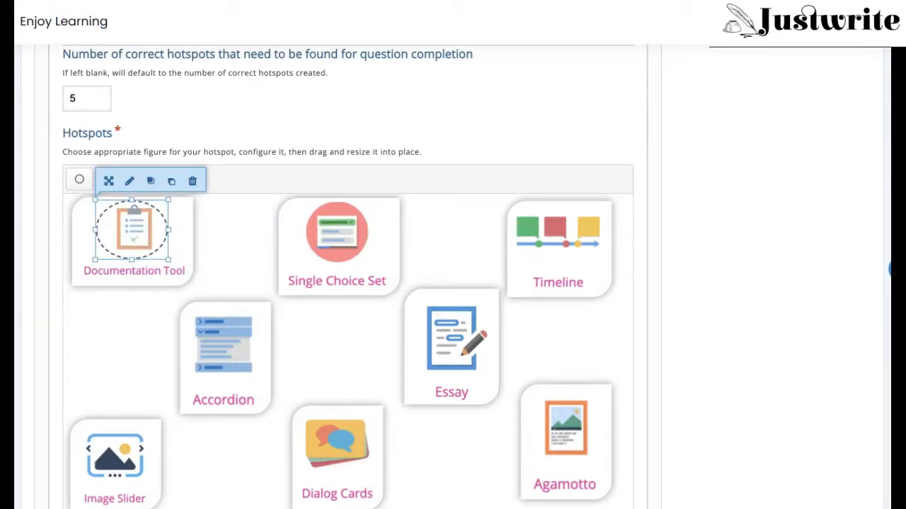
scroll("down", 3)
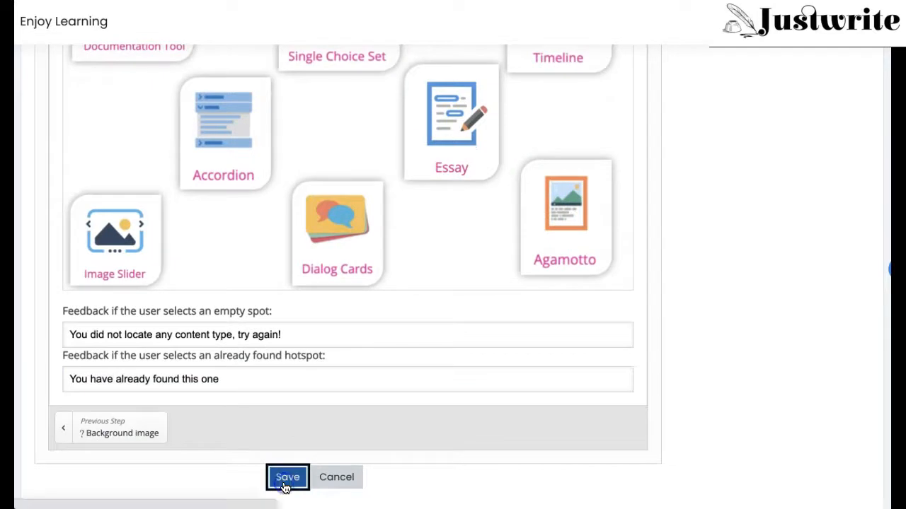
mouse_move(279, 229)
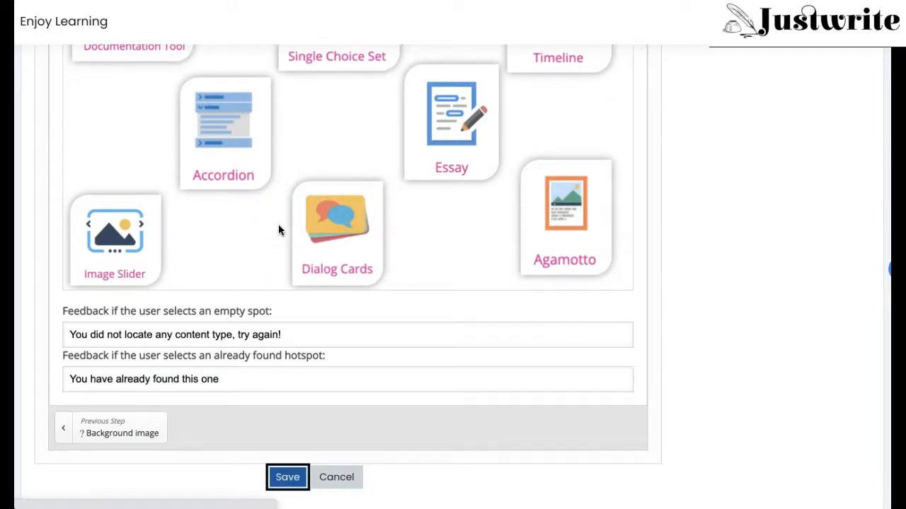
Save the hotspot activity and return to the course content bank listing.
left_click(287, 477)
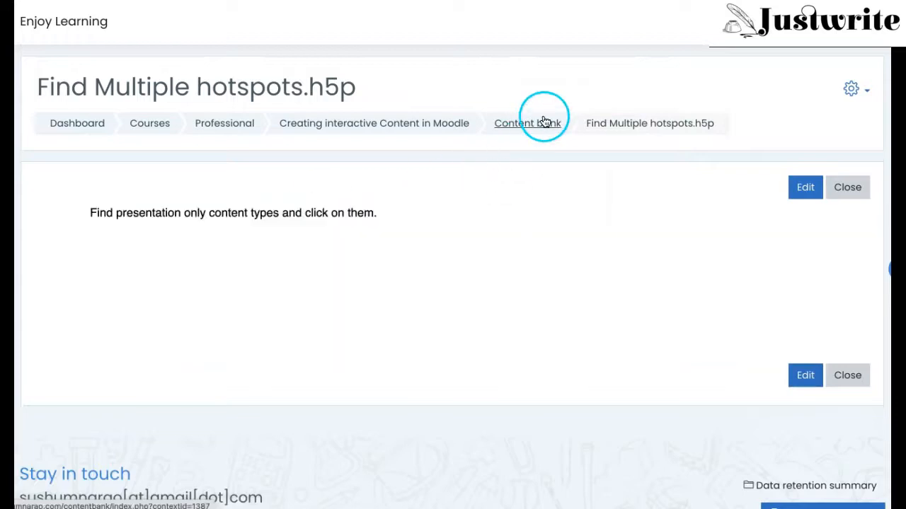
left_click(526, 122)
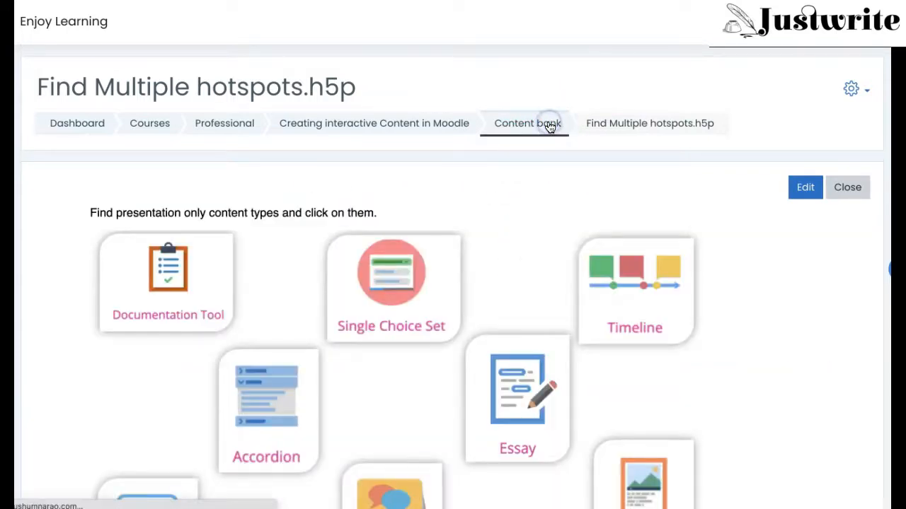
left_click(527, 123)
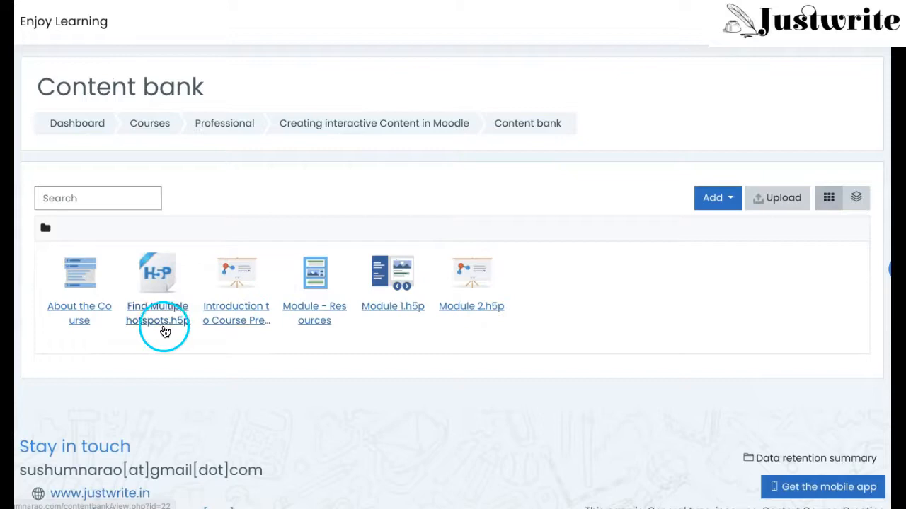
mouse_move(328, 123)
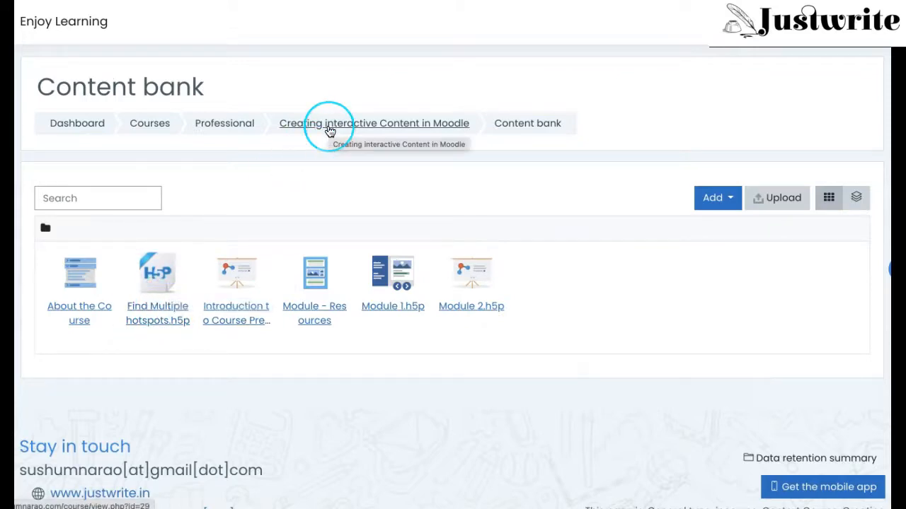